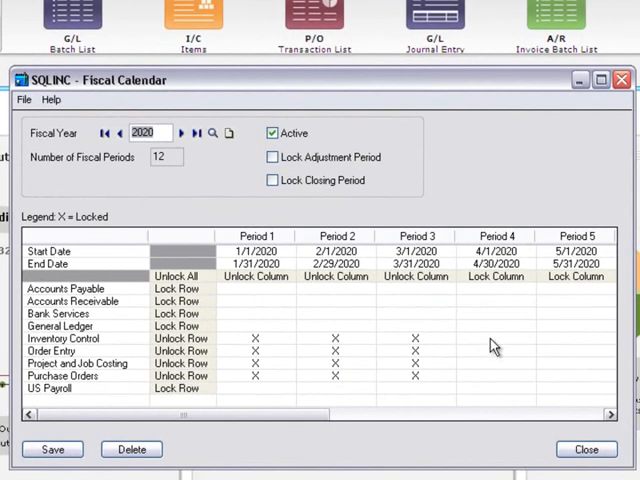
Lock period 4 for Inventory Control in the 2020 fiscal calendar and show the Company Profile options
left_click(496, 338)
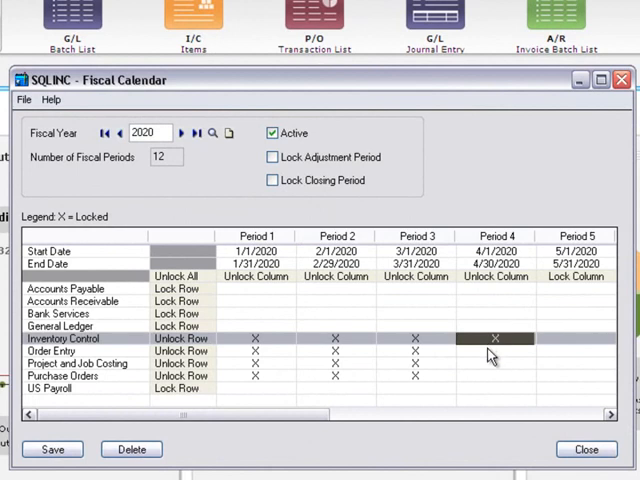
left_click(497, 363)
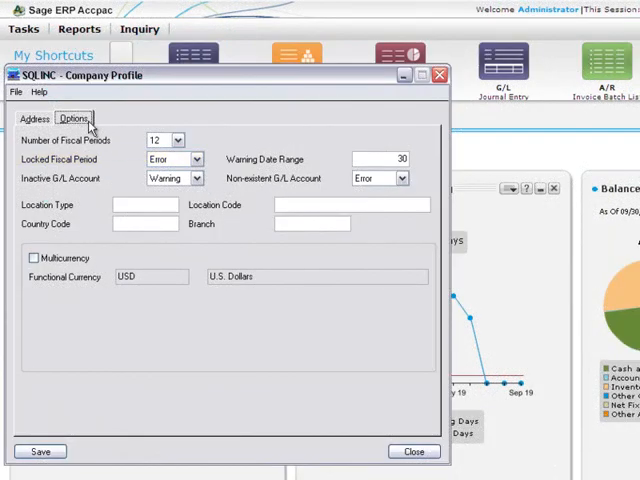
Set Locked Fiscal Period to Error on the Options tab and save the company profile
left_click(198, 159)
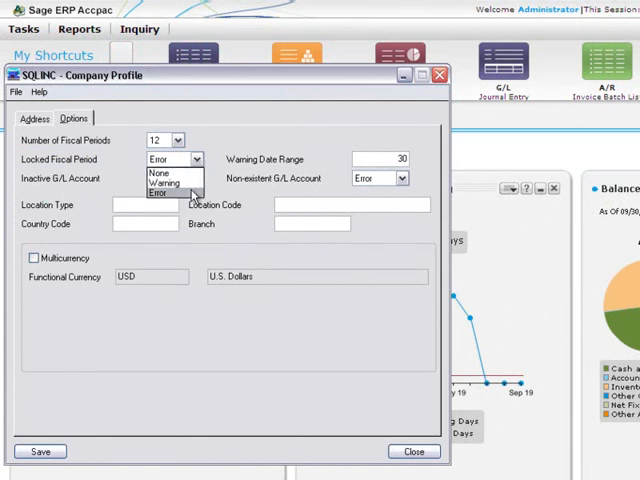
left_click(158, 183)
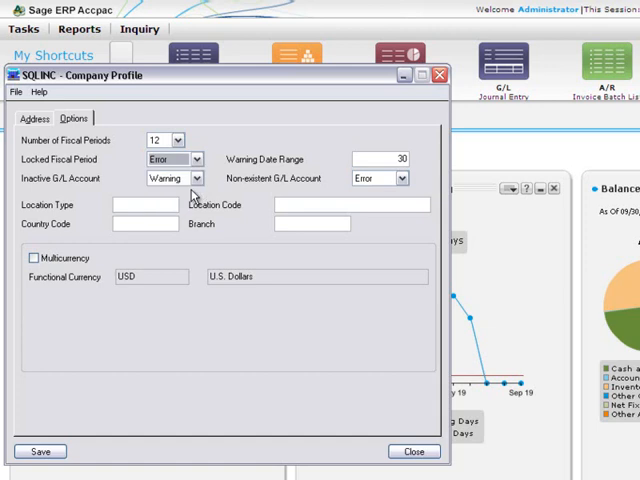
mouse_move(82, 306)
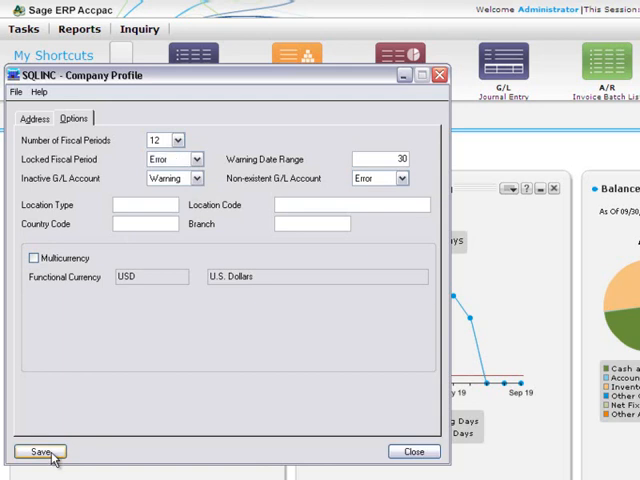
left_click(42, 451)
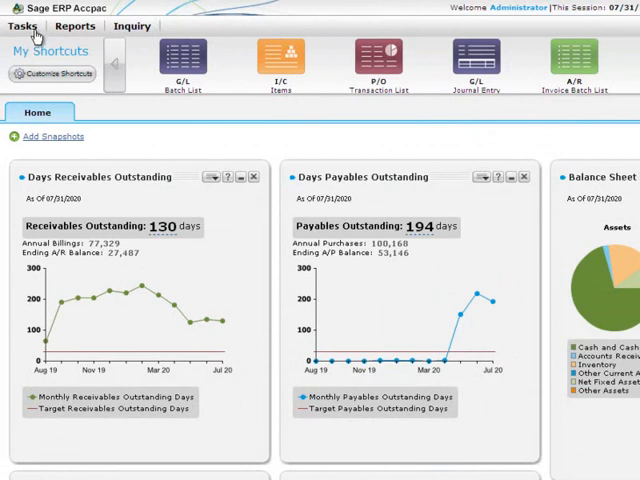
Open Fiscal Calendar from the Common Services tasks
left_click(22, 25)
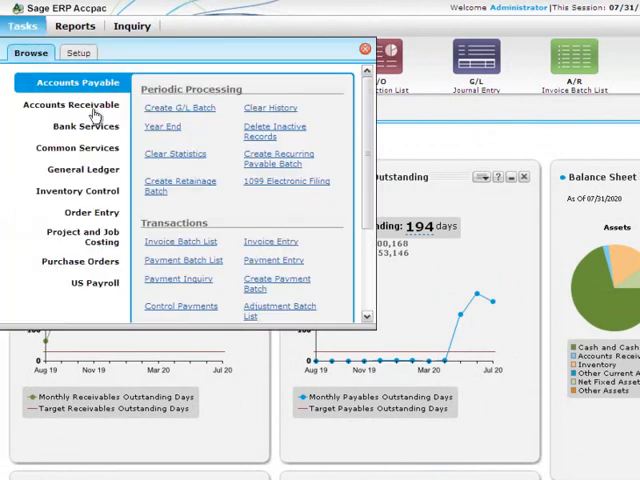
left_click(76, 147)
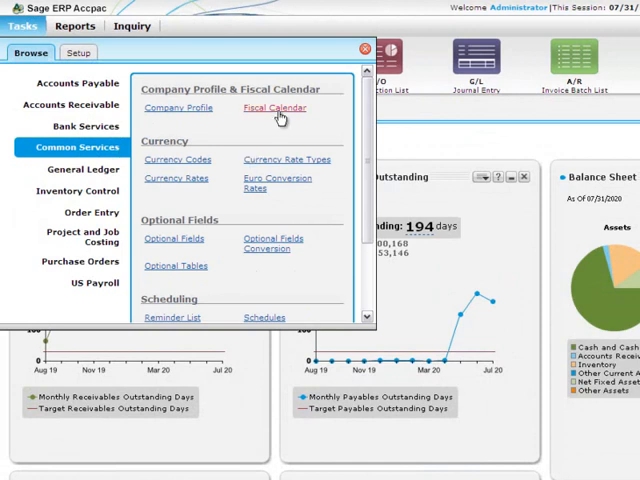
left_click(273, 107)
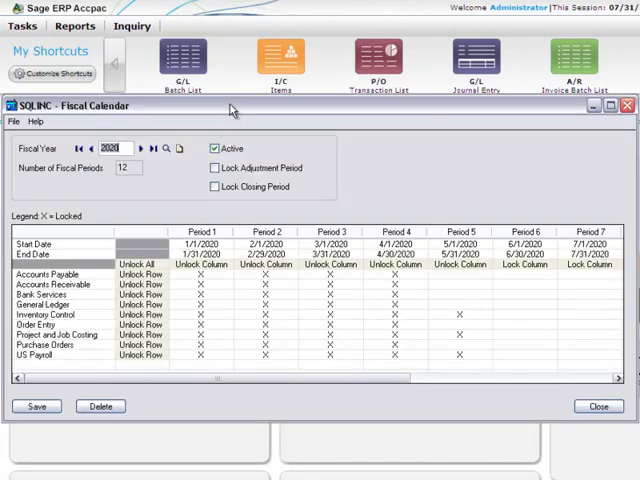
mouse_move(178, 150)
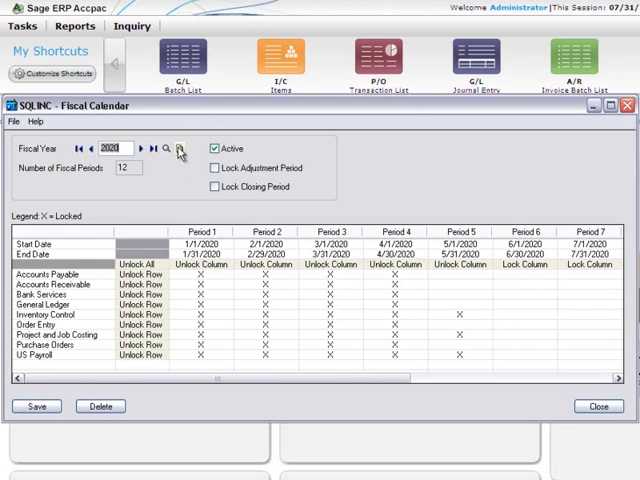
Start a new 2021 fiscal year, return to 2020, and discard the unsaved changes
left_click(141, 148)
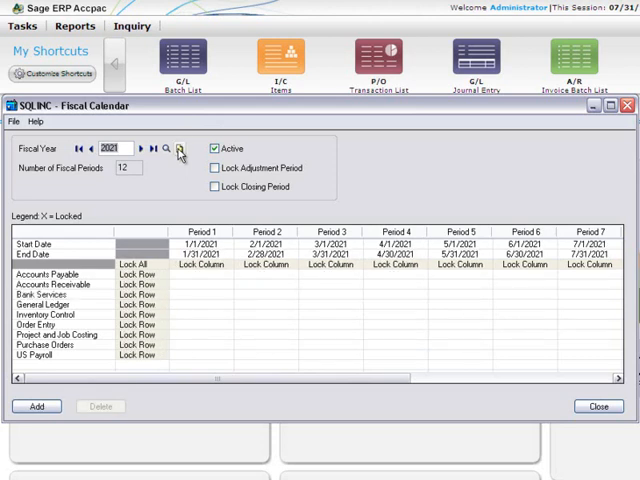
left_click(92, 148)
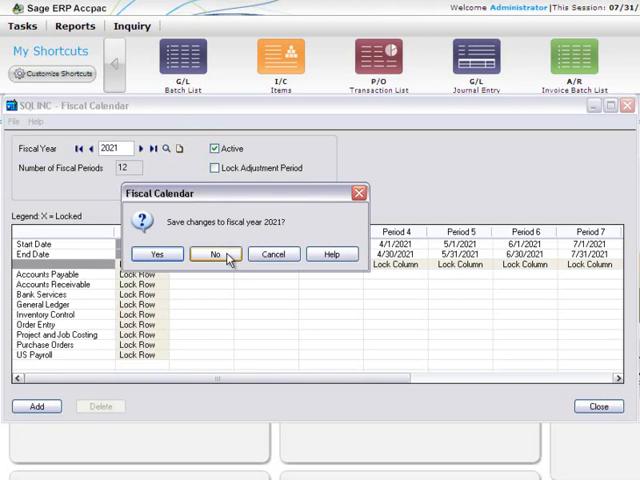
left_click(214, 254)
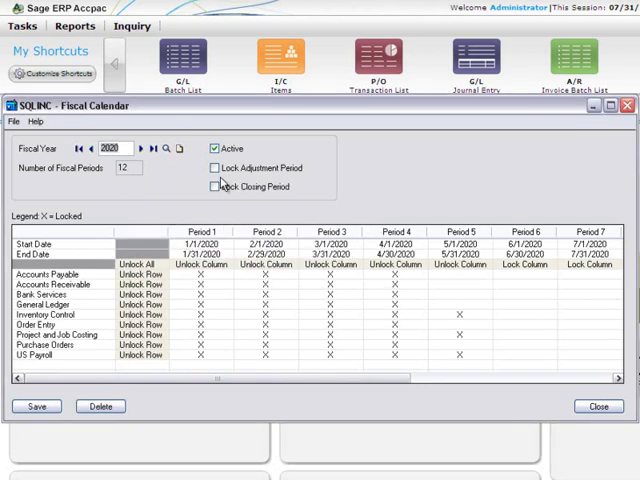
left_click(214, 148)
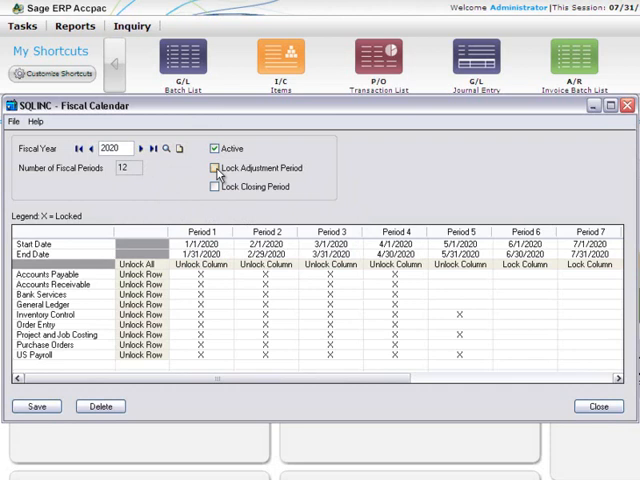
left_click(213, 187)
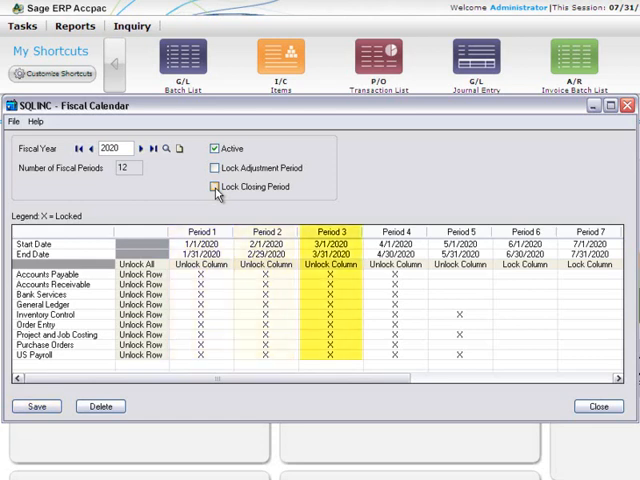
Lock periods 5–7 across module rows, including Purchase Orders period 5 and Order Entry period 7
left_click(60, 284)
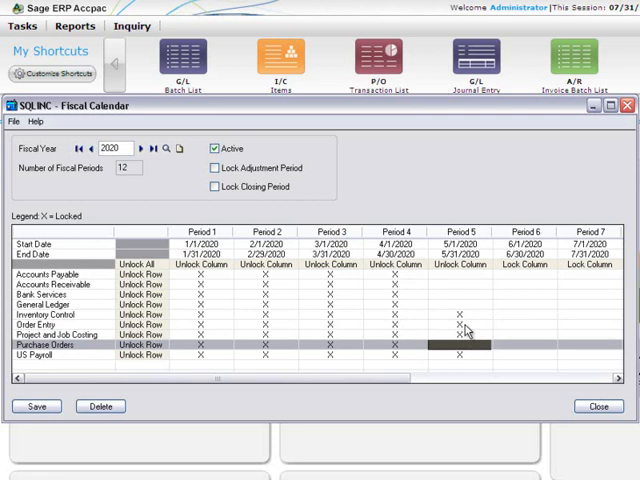
left_click(461, 342)
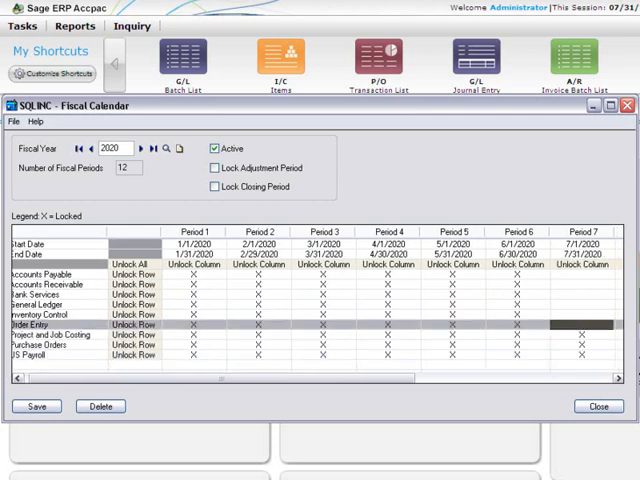
left_click(55, 315)
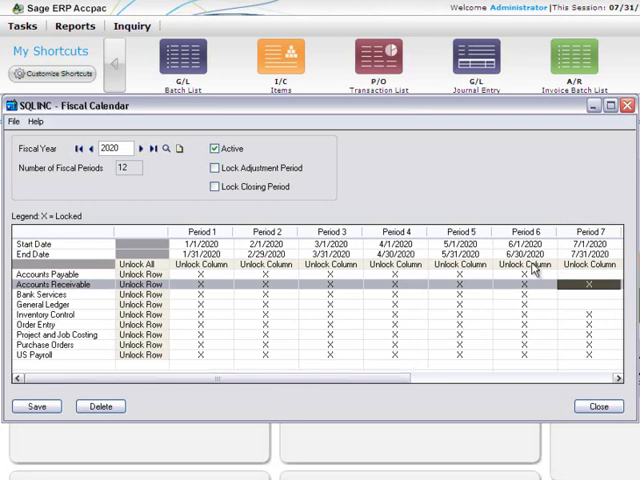
Toggle period 6 off and back on for every module, then lock all periods for all modules
left_click(525, 266)
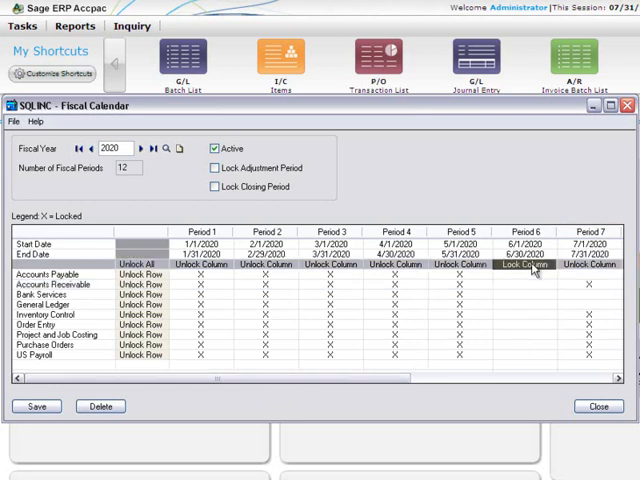
left_click(527, 265)
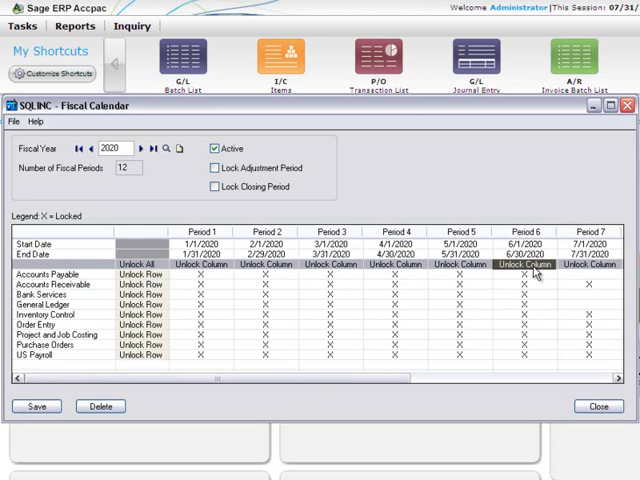
mouse_move(160, 290)
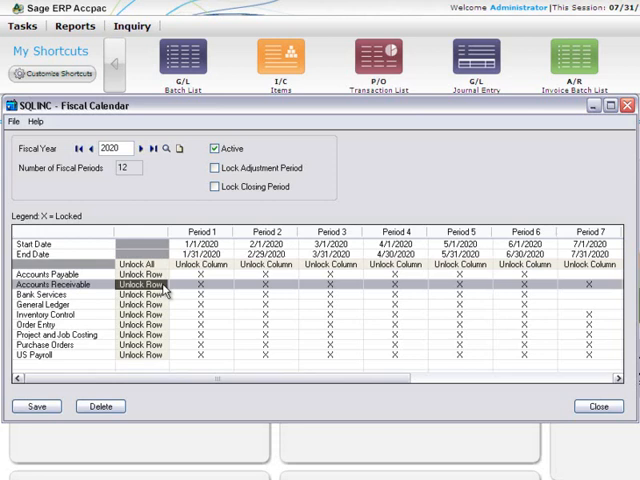
mouse_move(163, 272)
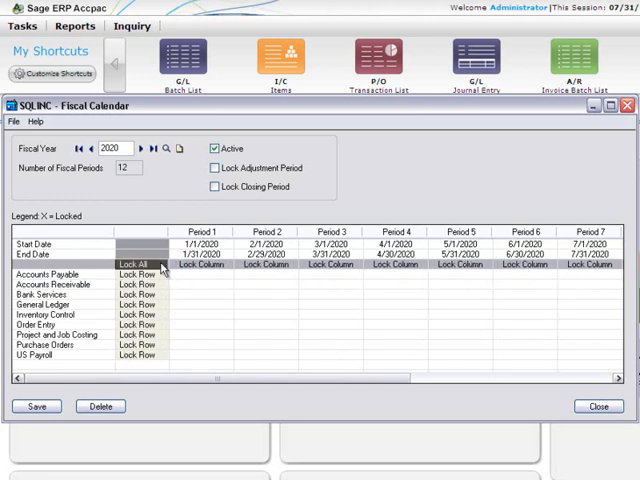
left_click(133, 264)
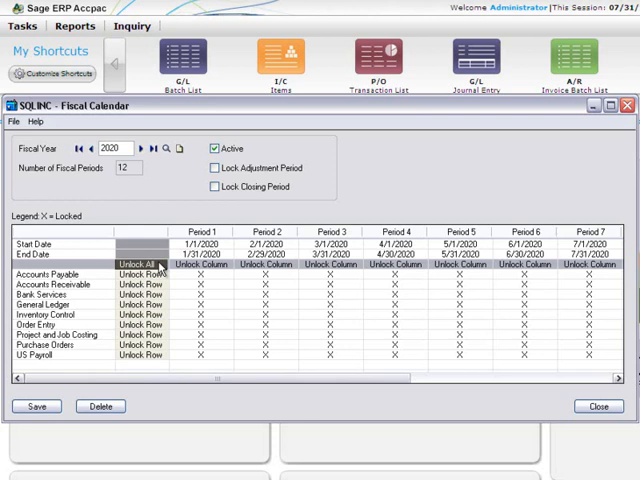
mouse_move(628, 124)
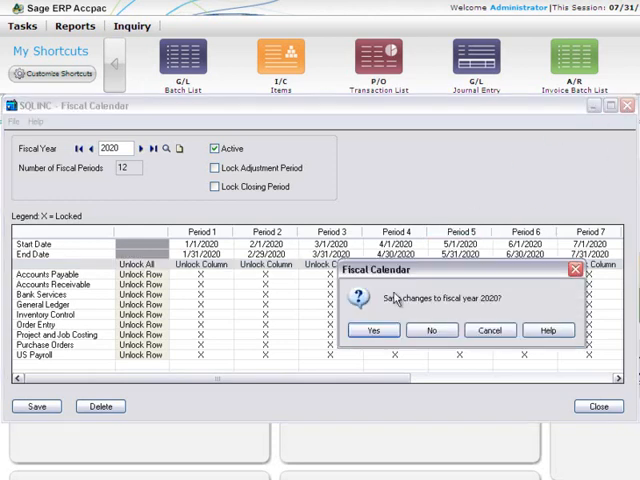
Save the fiscal year 2020 changes and view the Company Profile Options tab
left_click(373, 330)
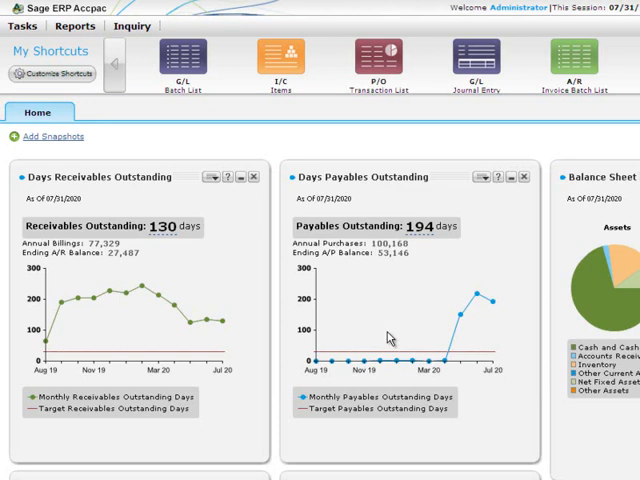
mouse_move(30, 26)
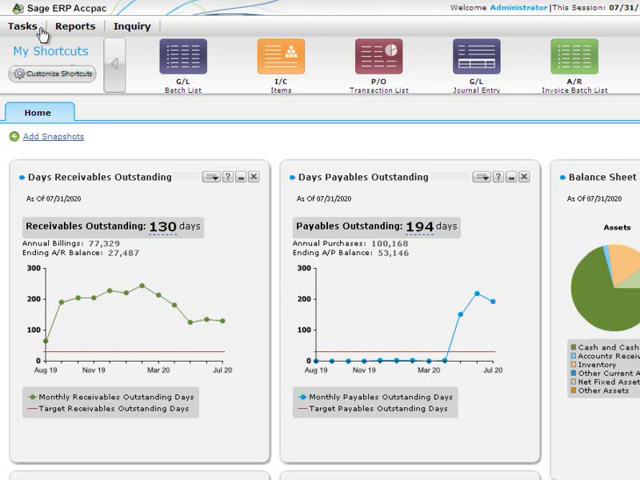
left_click(27, 26)
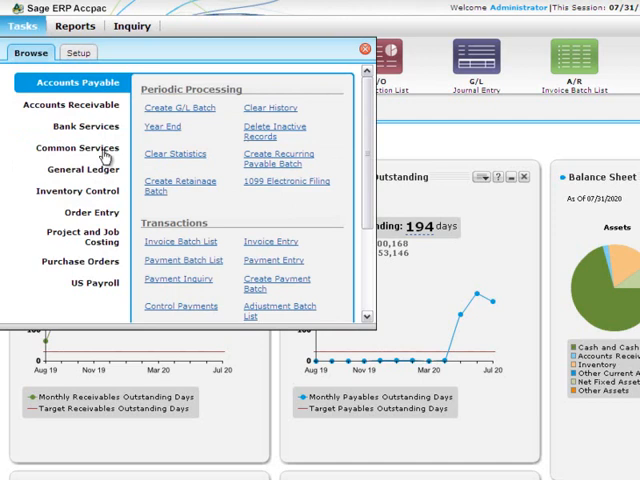
left_click(78, 147)
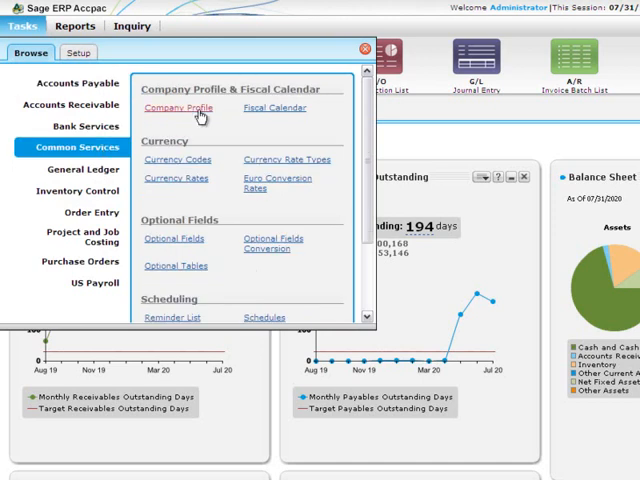
left_click(178, 108)
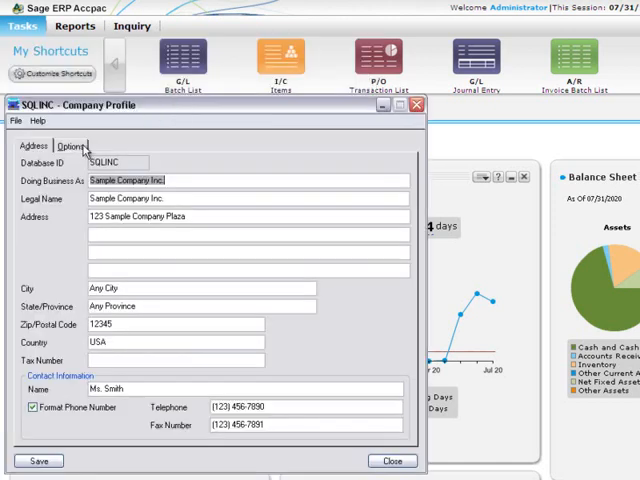
left_click(71, 146)
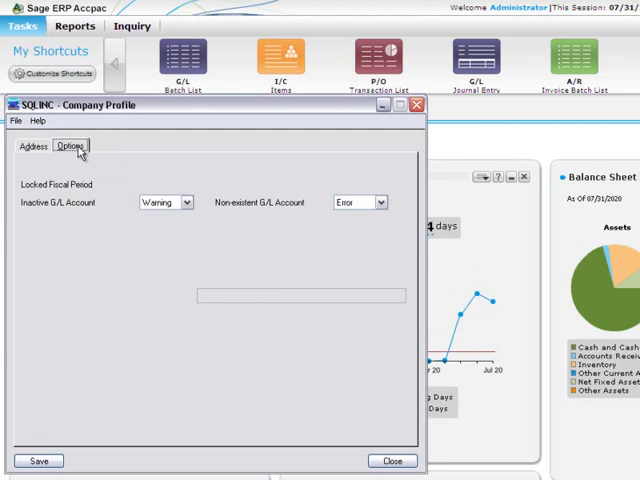
left_click(70, 146)
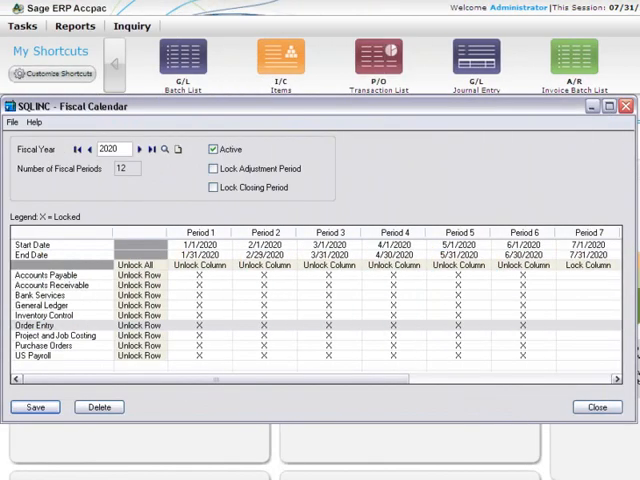
Lock period 7 for Order Entry only, close the calendar, and reach the Order Entry tasks
left_click(588, 232)
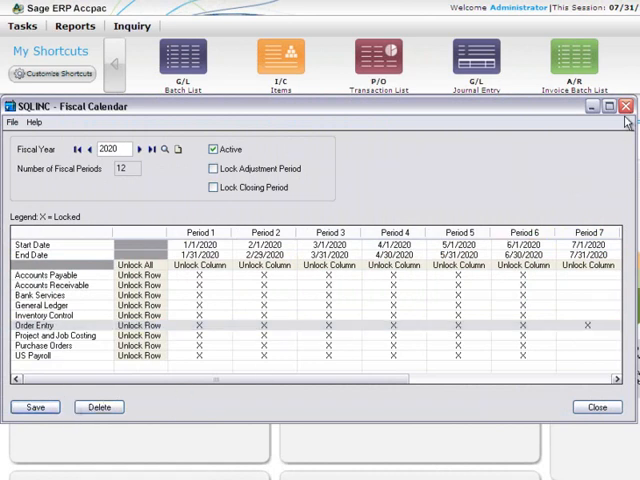
left_click(627, 106)
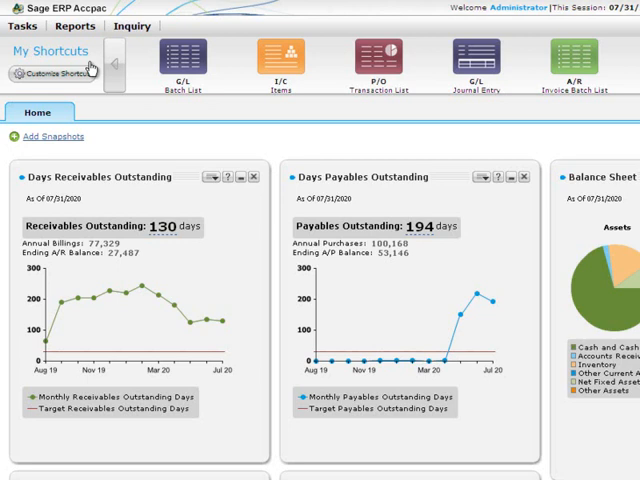
left_click(22, 25)
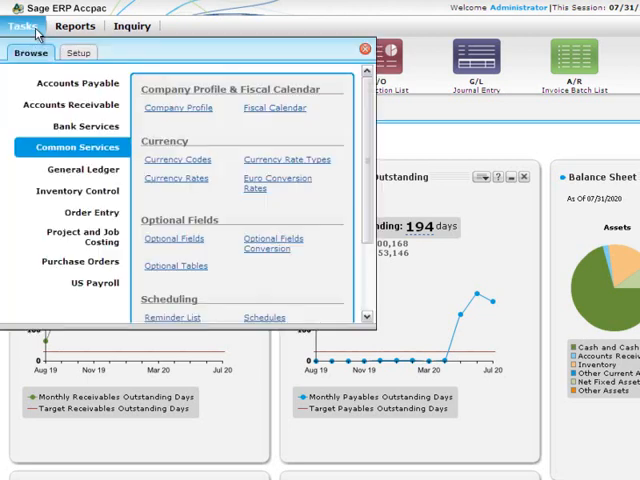
left_click(82, 211)
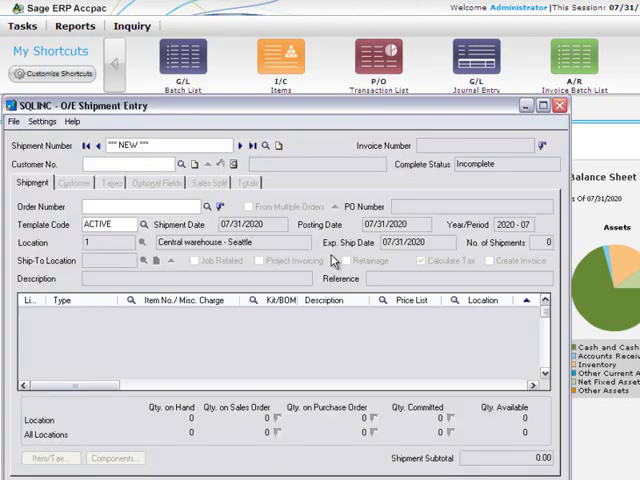
Enter a shipment for customer 1200, attempt posting, and acknowledge the locked period 7 error
type("1200")
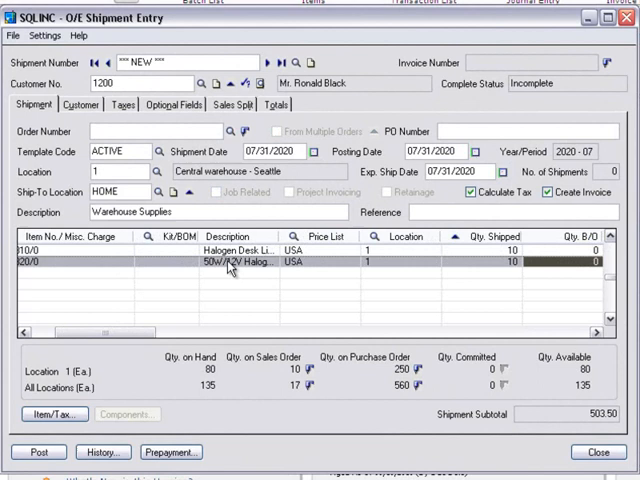
mouse_move(63, 424)
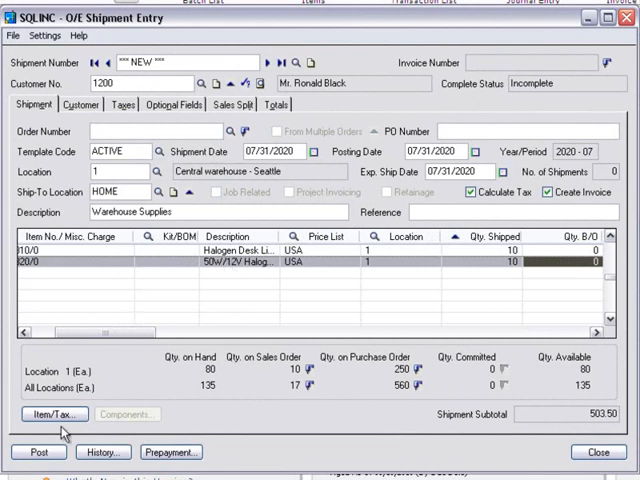
left_click(38, 452)
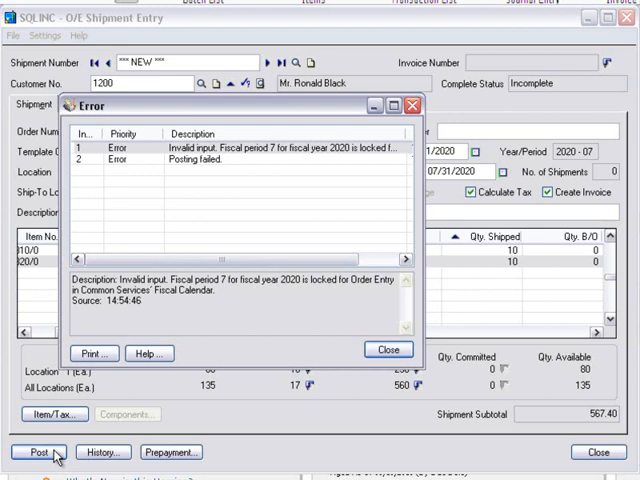
mouse_move(310, 378)
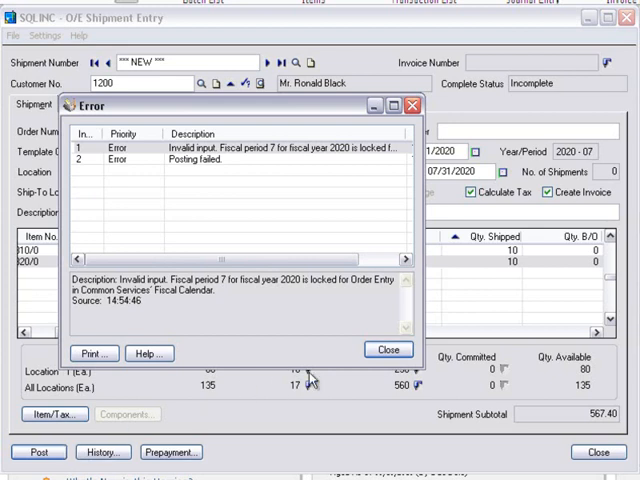
left_click(388, 349)
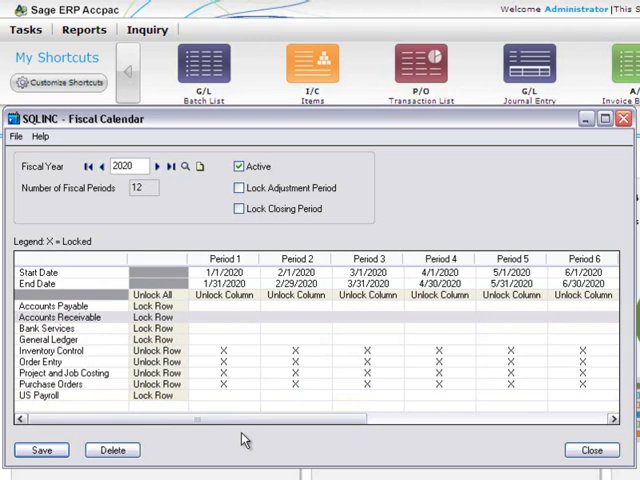
mouse_move(177, 337)
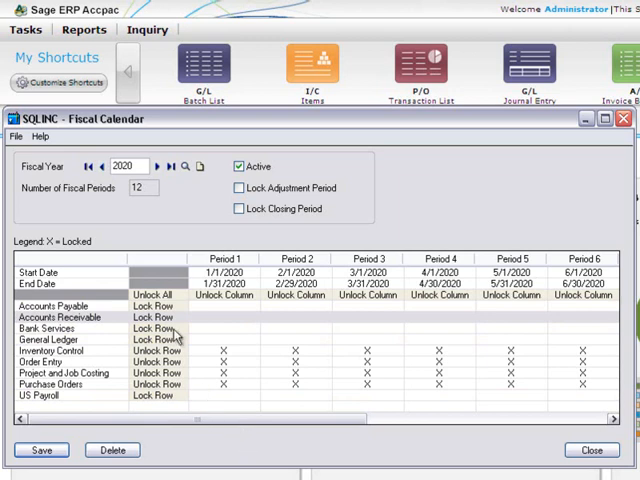
Lock all Accounts Receivable periods, attempt posting the O/E invoice, then unlock Accounts Receivable
left_click(155, 317)
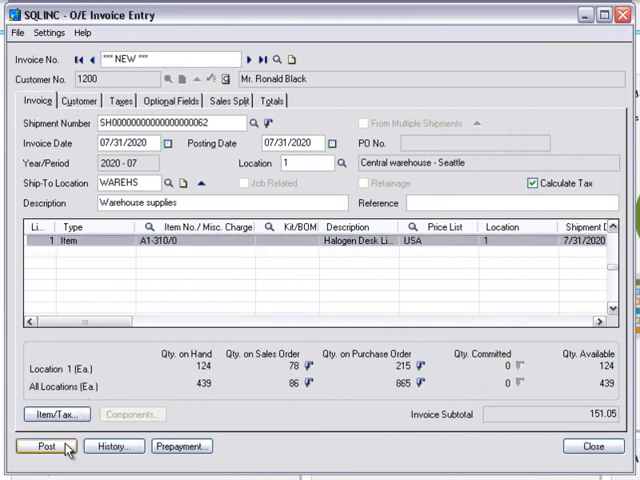
left_click(47, 446)
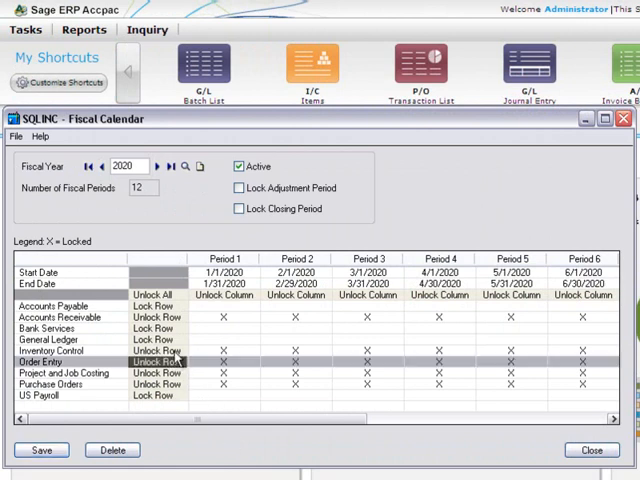
left_click(156, 317)
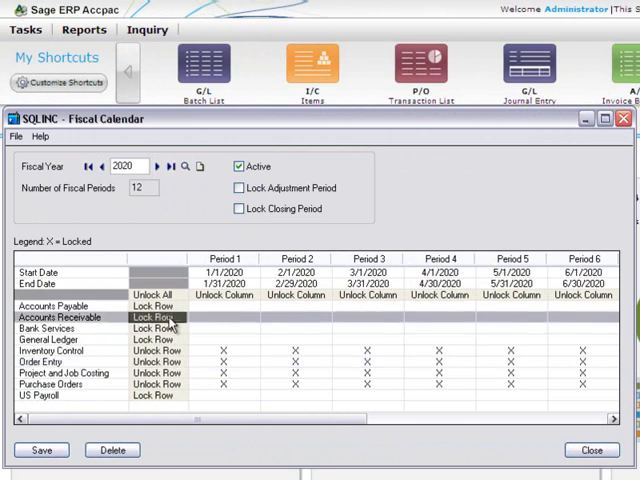